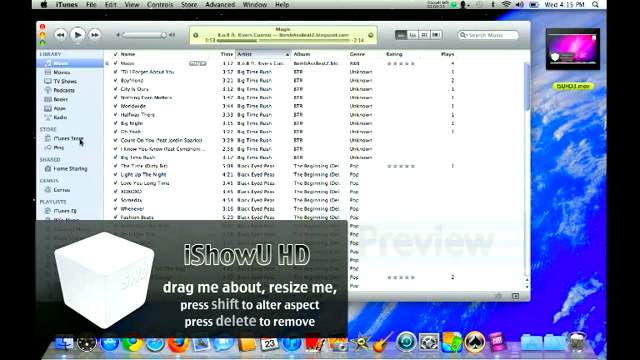
Close the iTunes library window, leaving the desktop in view
click(64, 140)
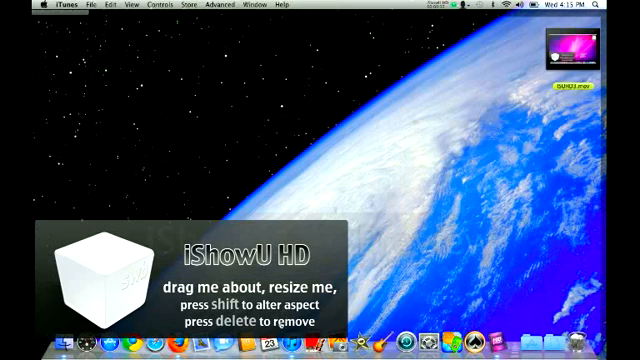
Search Google for "usher versus mediafire zip"
click(140, 344)
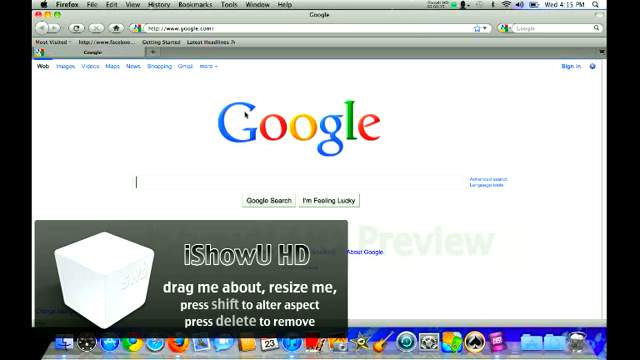
mouse_move(396, 188)
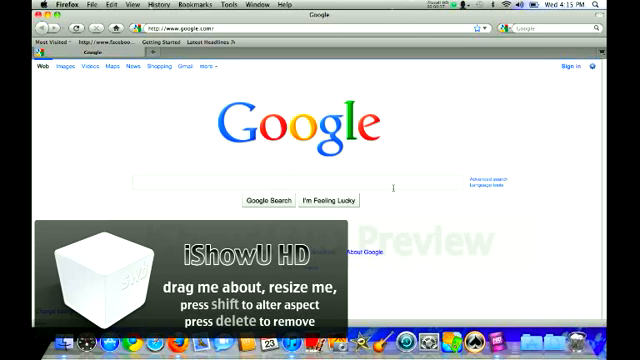
mouse_move(404, 206)
text(usher versus mediafire .zip)
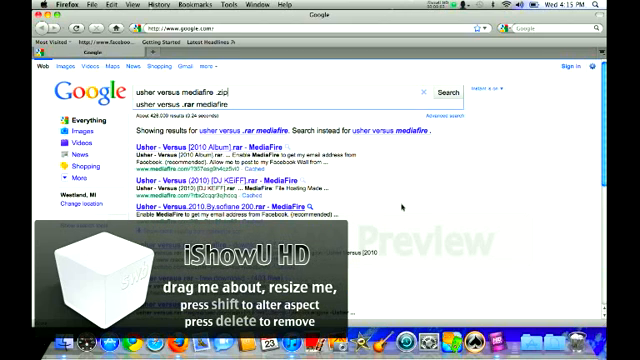
Open the Usher - Versus MediaFire search result to reach the zip's download page
click(438, 92)
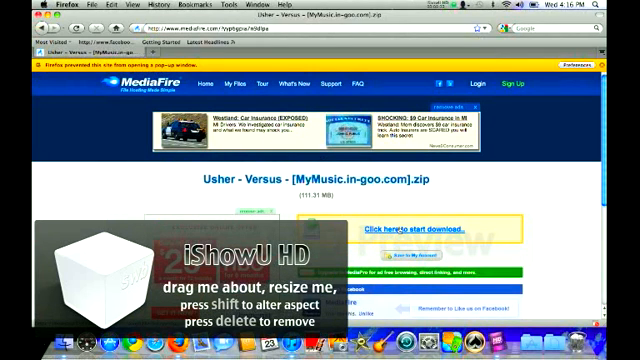
Download the Usher - Versus zip and save the file to the computer
click(420, 228)
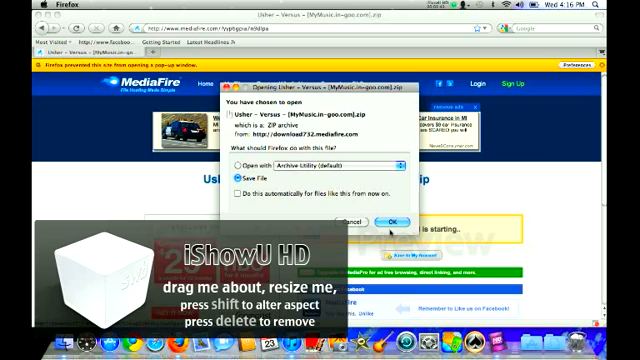
click(396, 220)
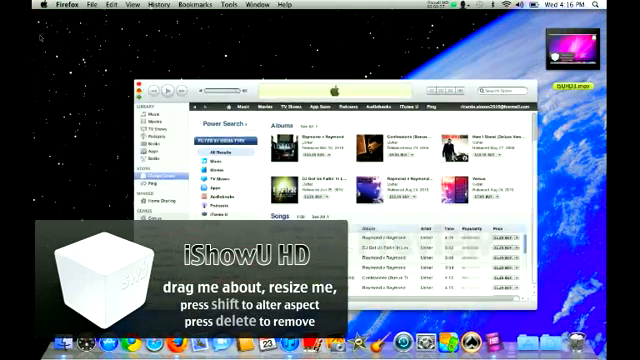
Show the Downloads folder in Finder with the downloaded album folder
click(40, 344)
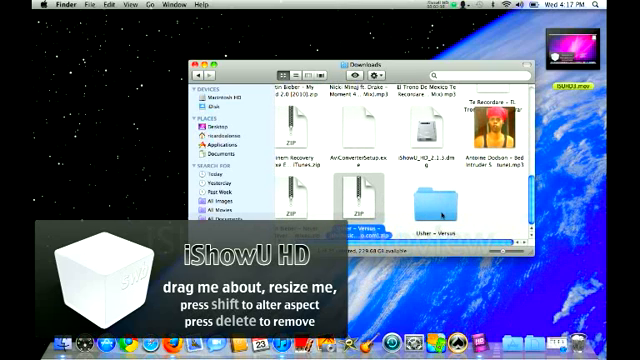
Open the Usher - Versus folder in List view and review its MP3 tracks
double_click(424, 212)
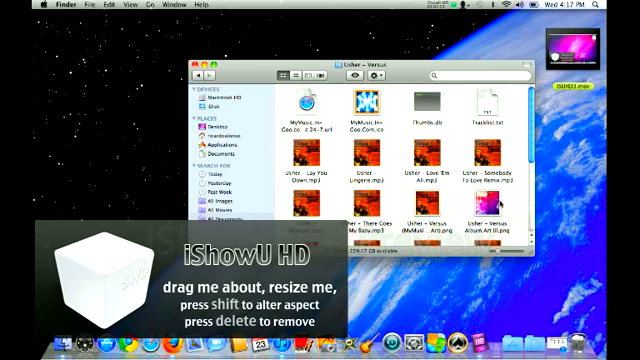
click(304, 76)
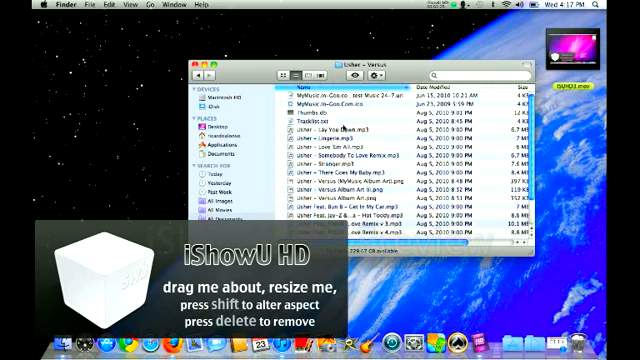
scroll(down, 3)
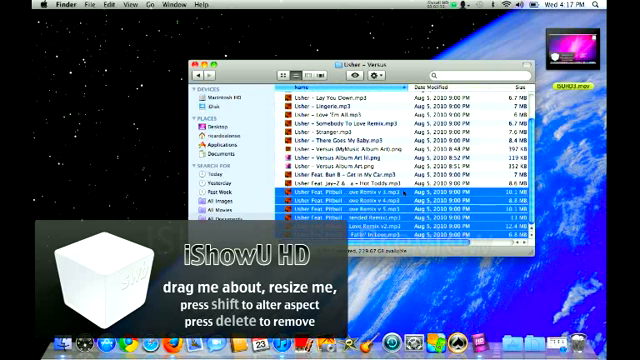
scroll(up, 3)
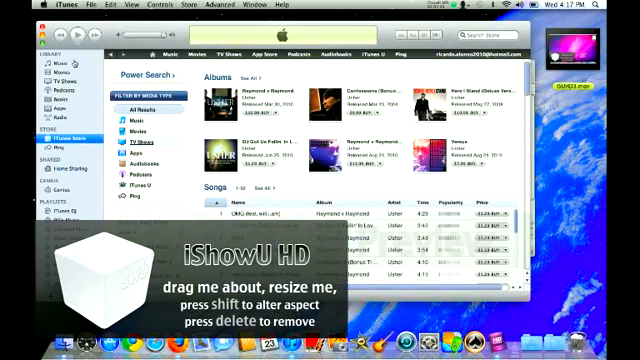
Show the iTunes Music library as a full song list
click(44, 66)
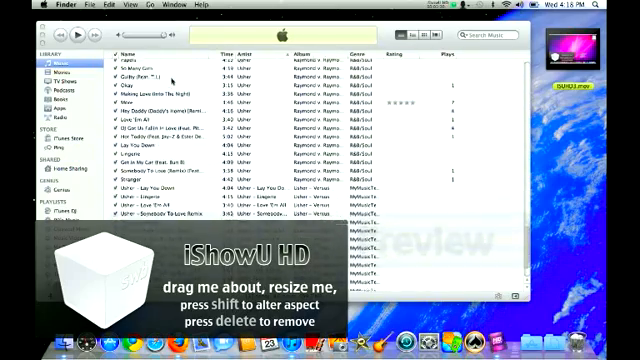
Scroll the song list to reveal the newly added Usher Versus tracks
scroll(down, 3)
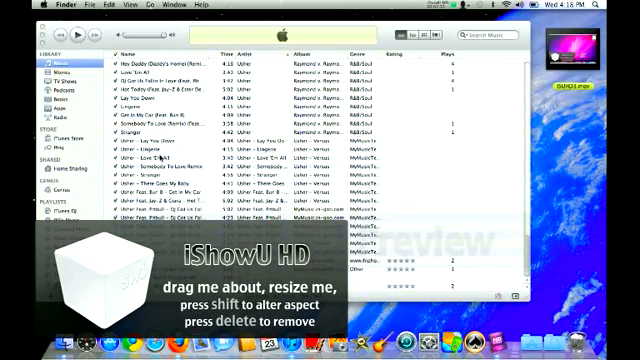